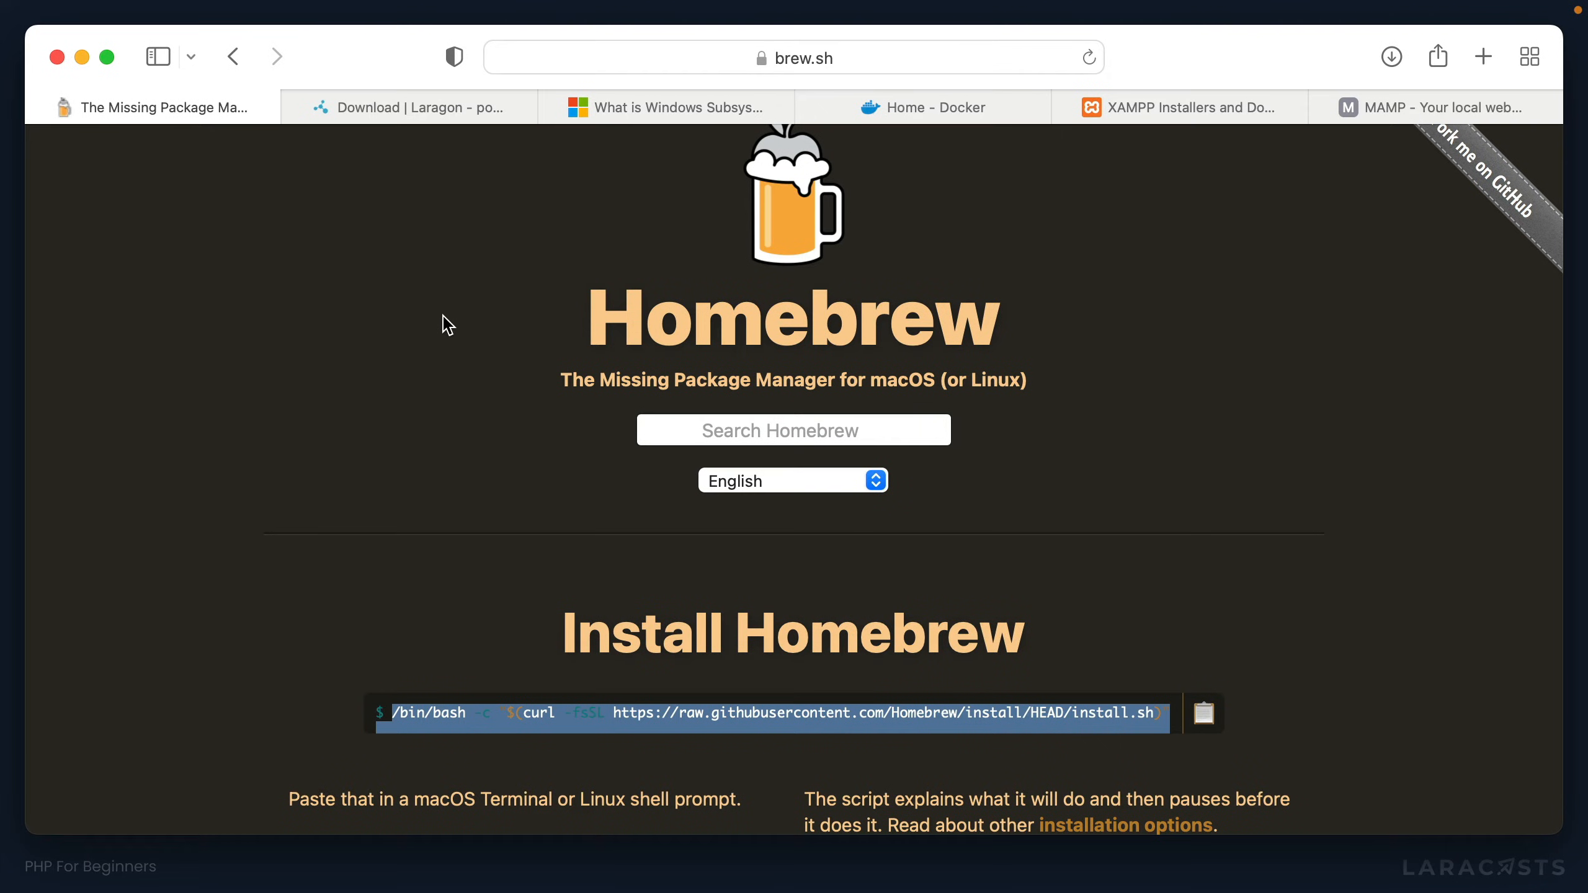
Step: View the Laragon download page's Edition section with the Full 64-bit and Portable editions
click(411, 107)
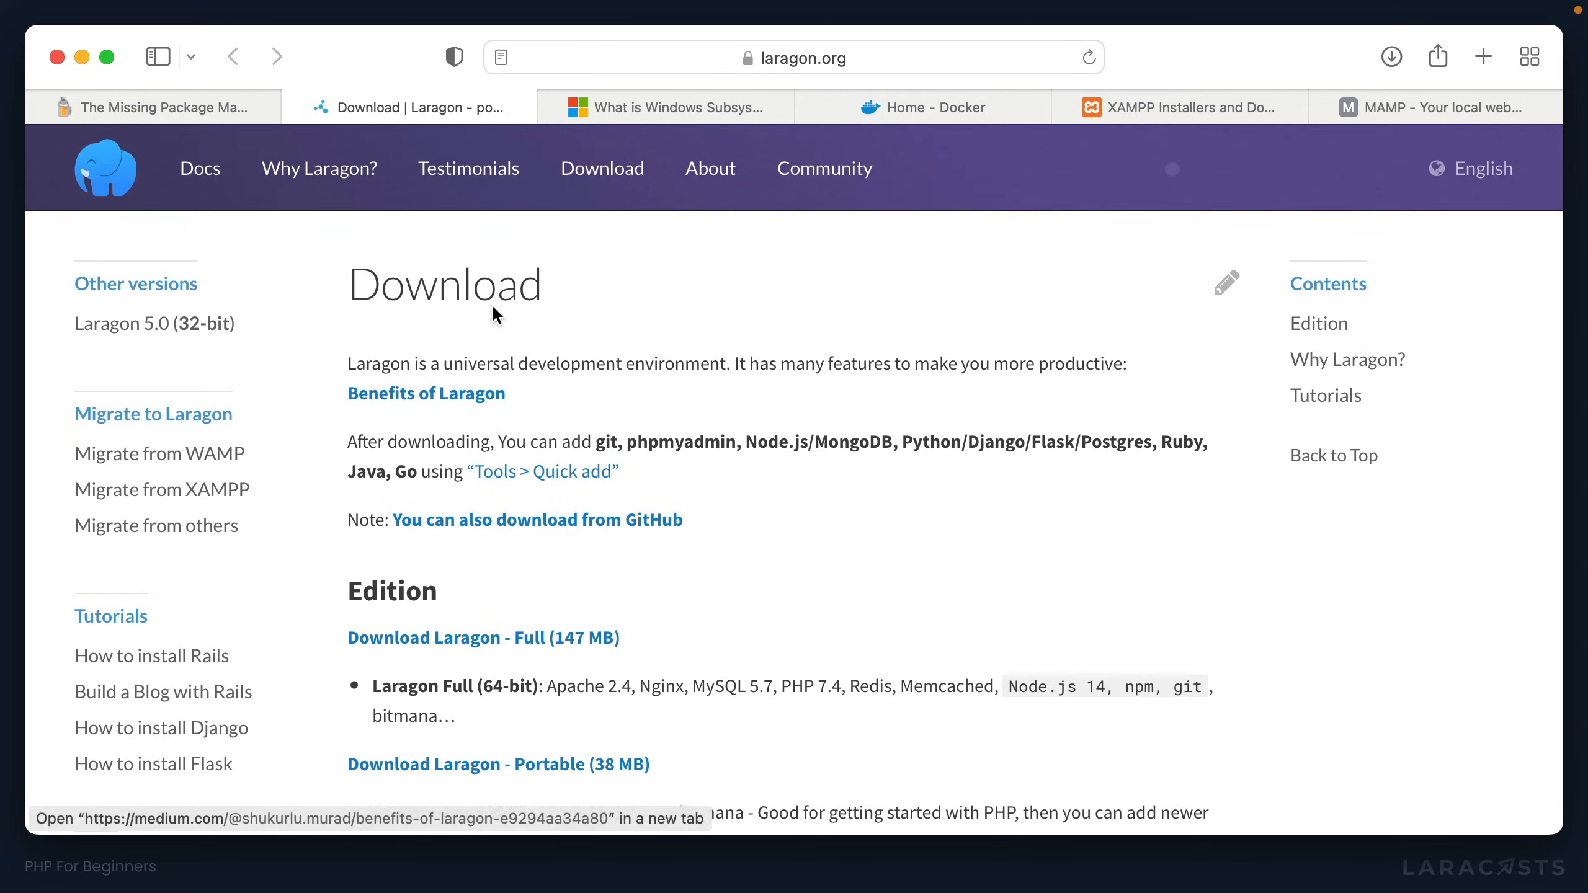
scroll(down, 3)
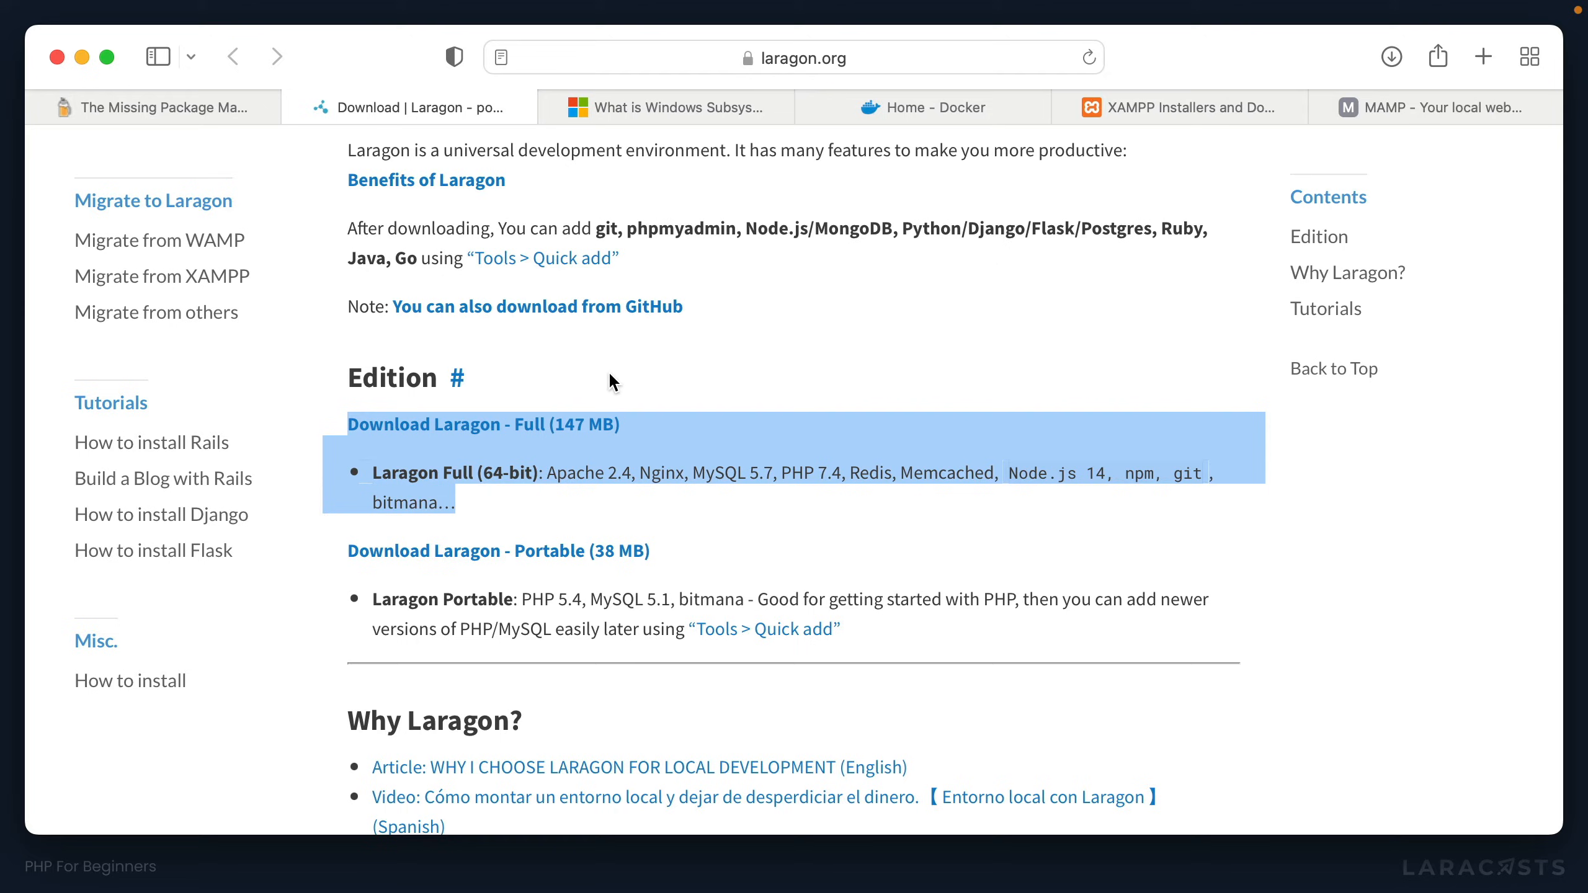
Step: View the Microsoft Docs article 'What is Windows Subsystem for Linux'
click(669, 108)
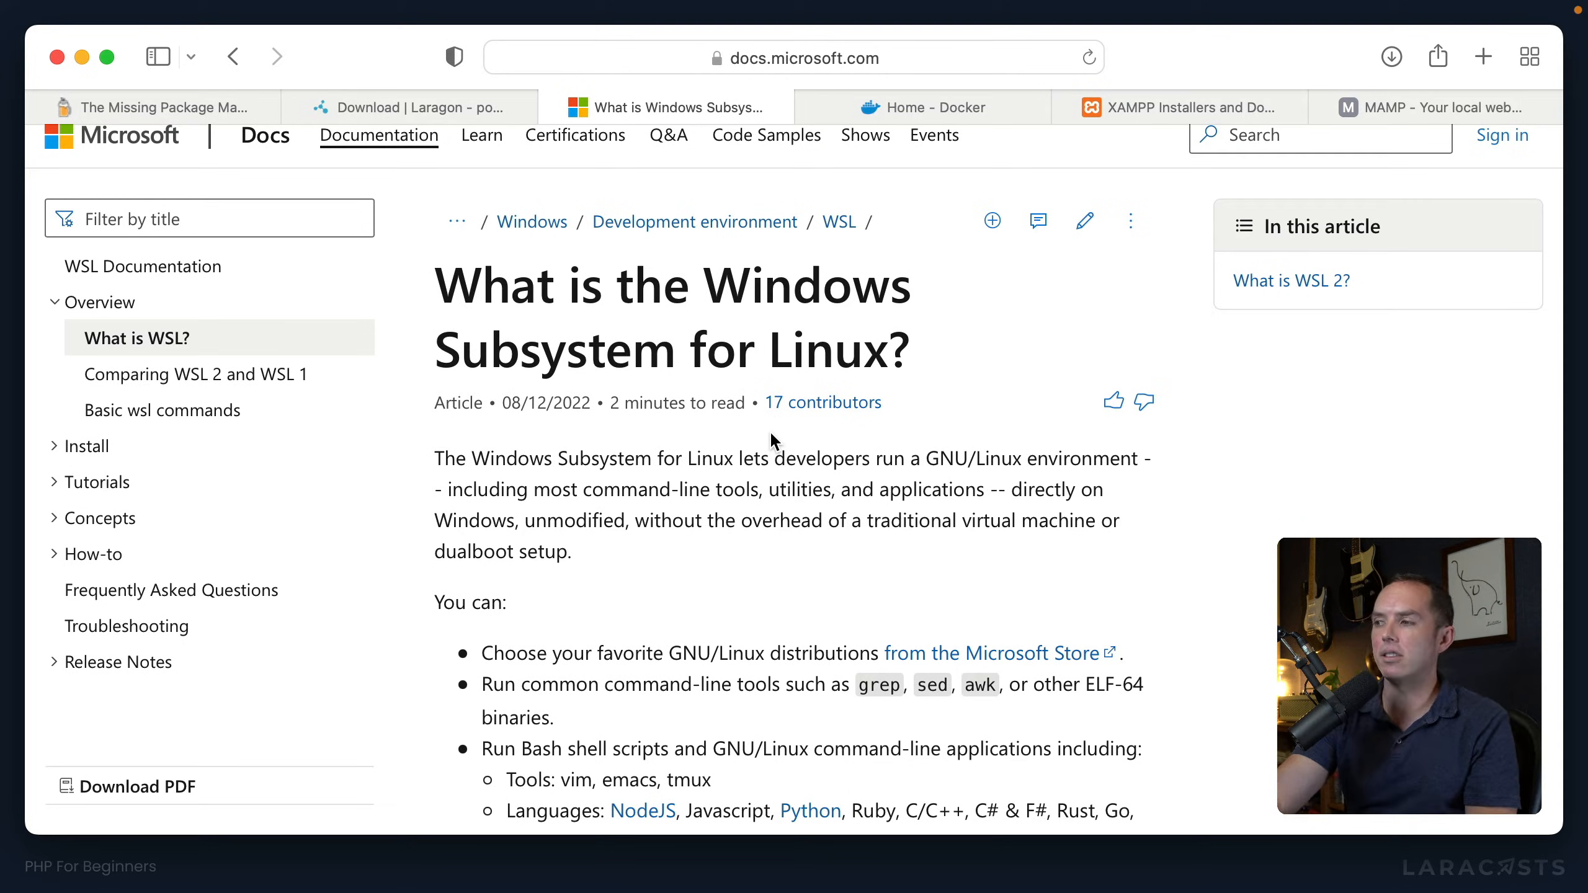
mouse_move(809, 427)
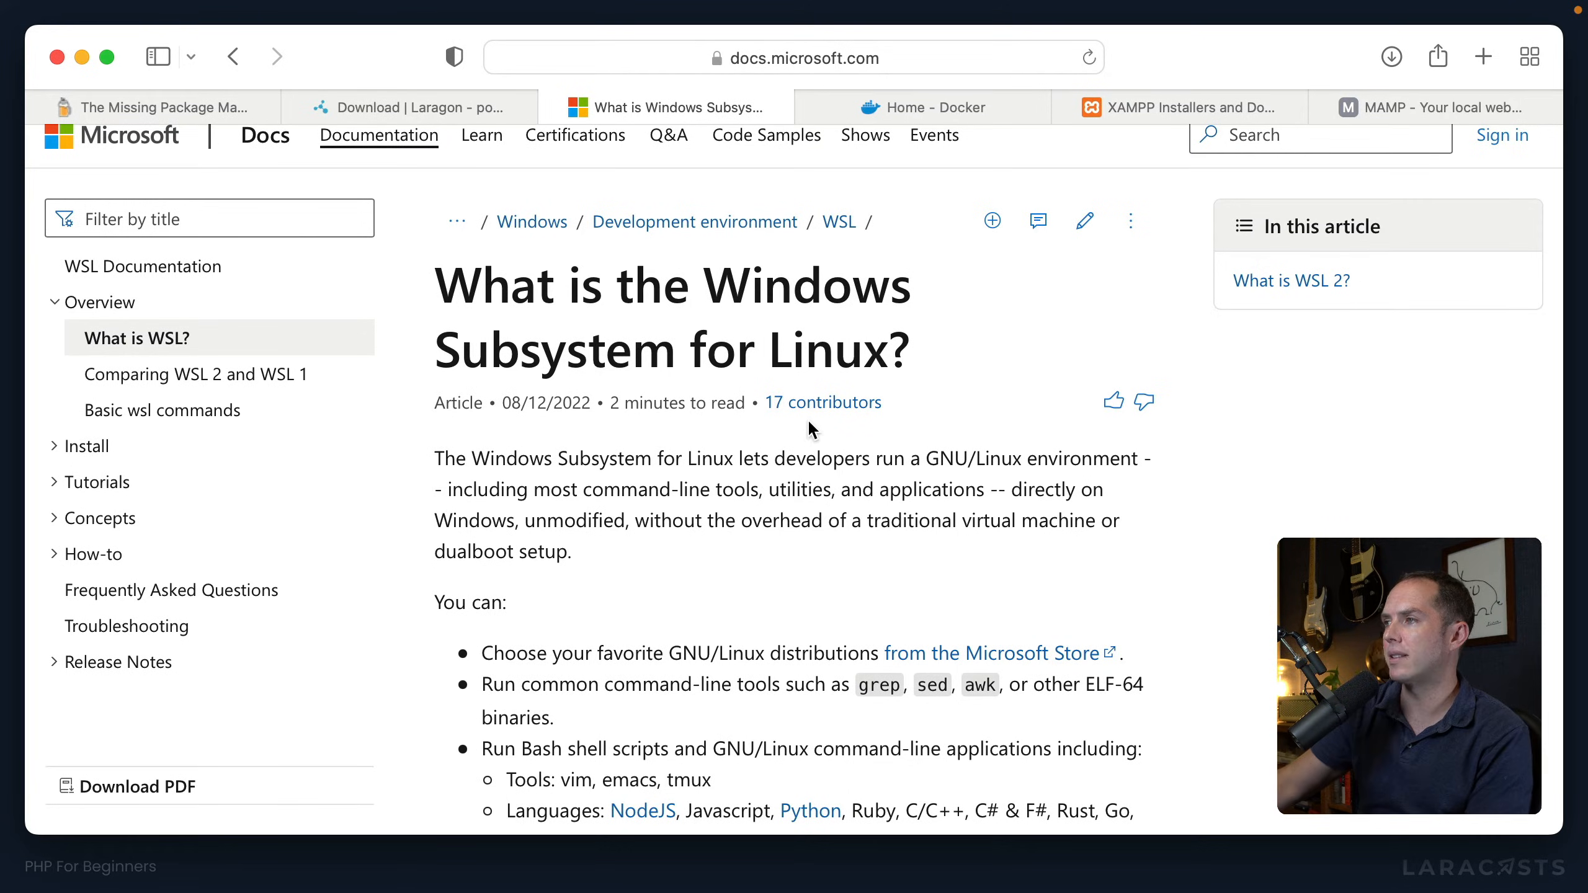
Step: Look over the Docker homepage, then move to the MAMP local web server homepage
click(920, 108)
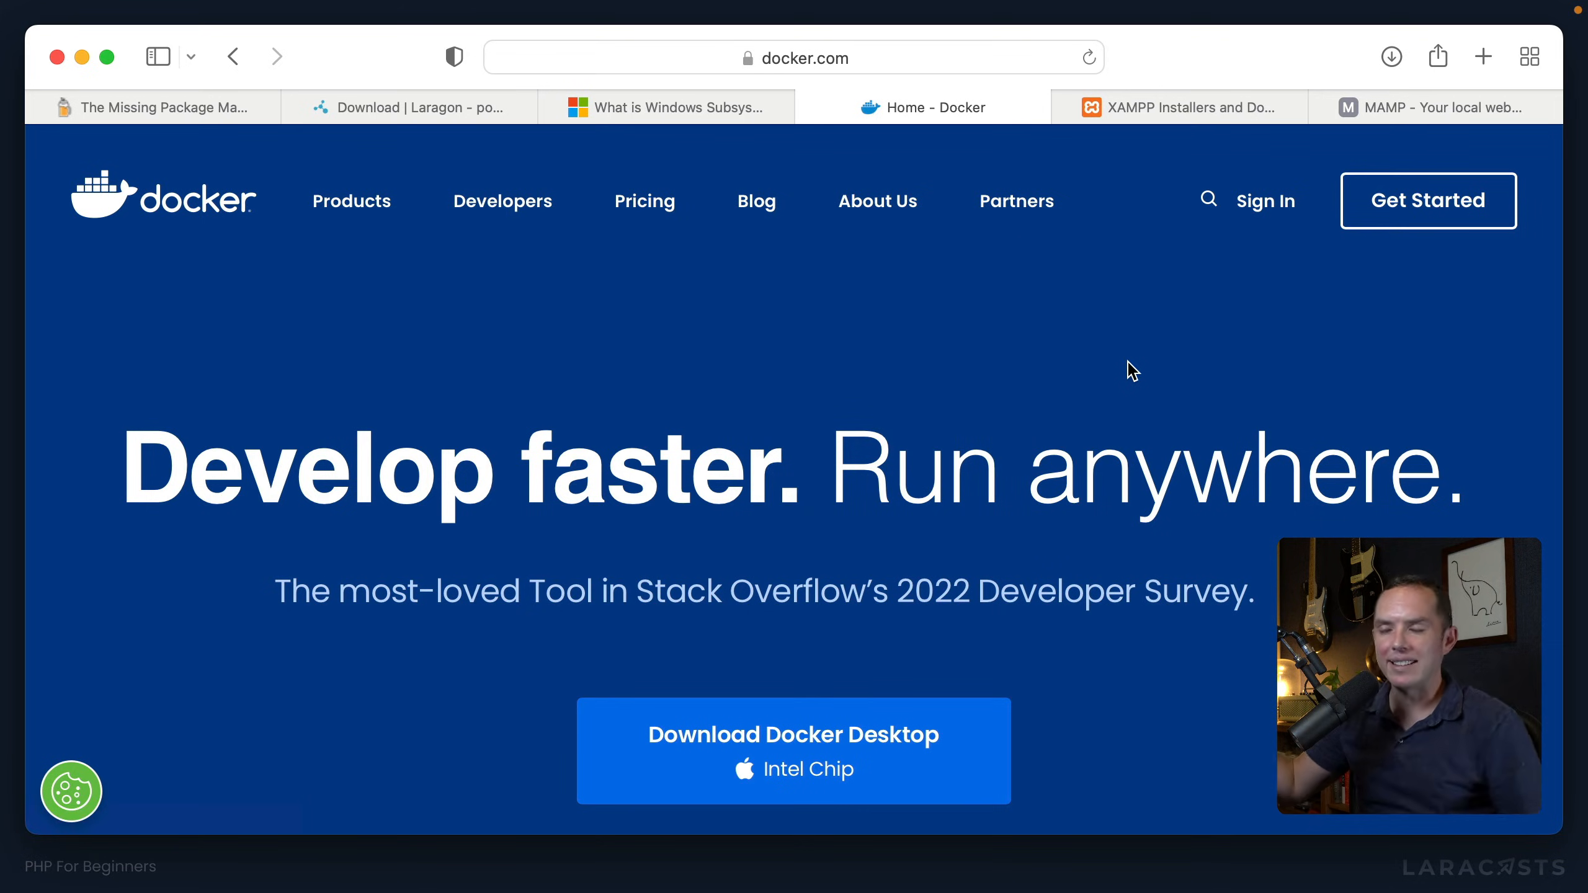
mouse_move(1161, 133)
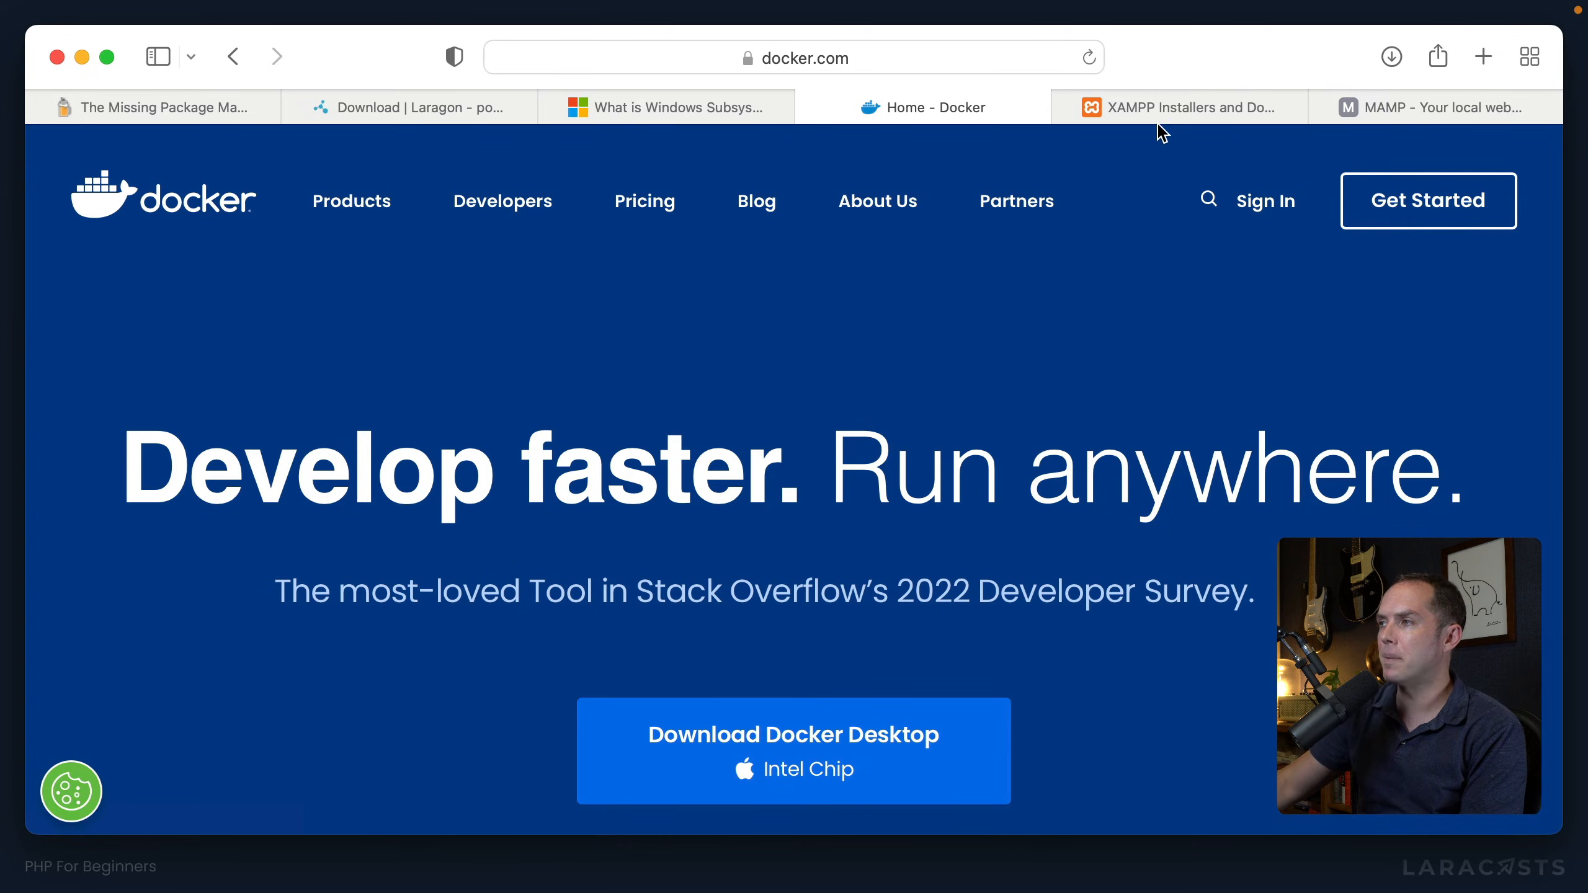
click(1181, 108)
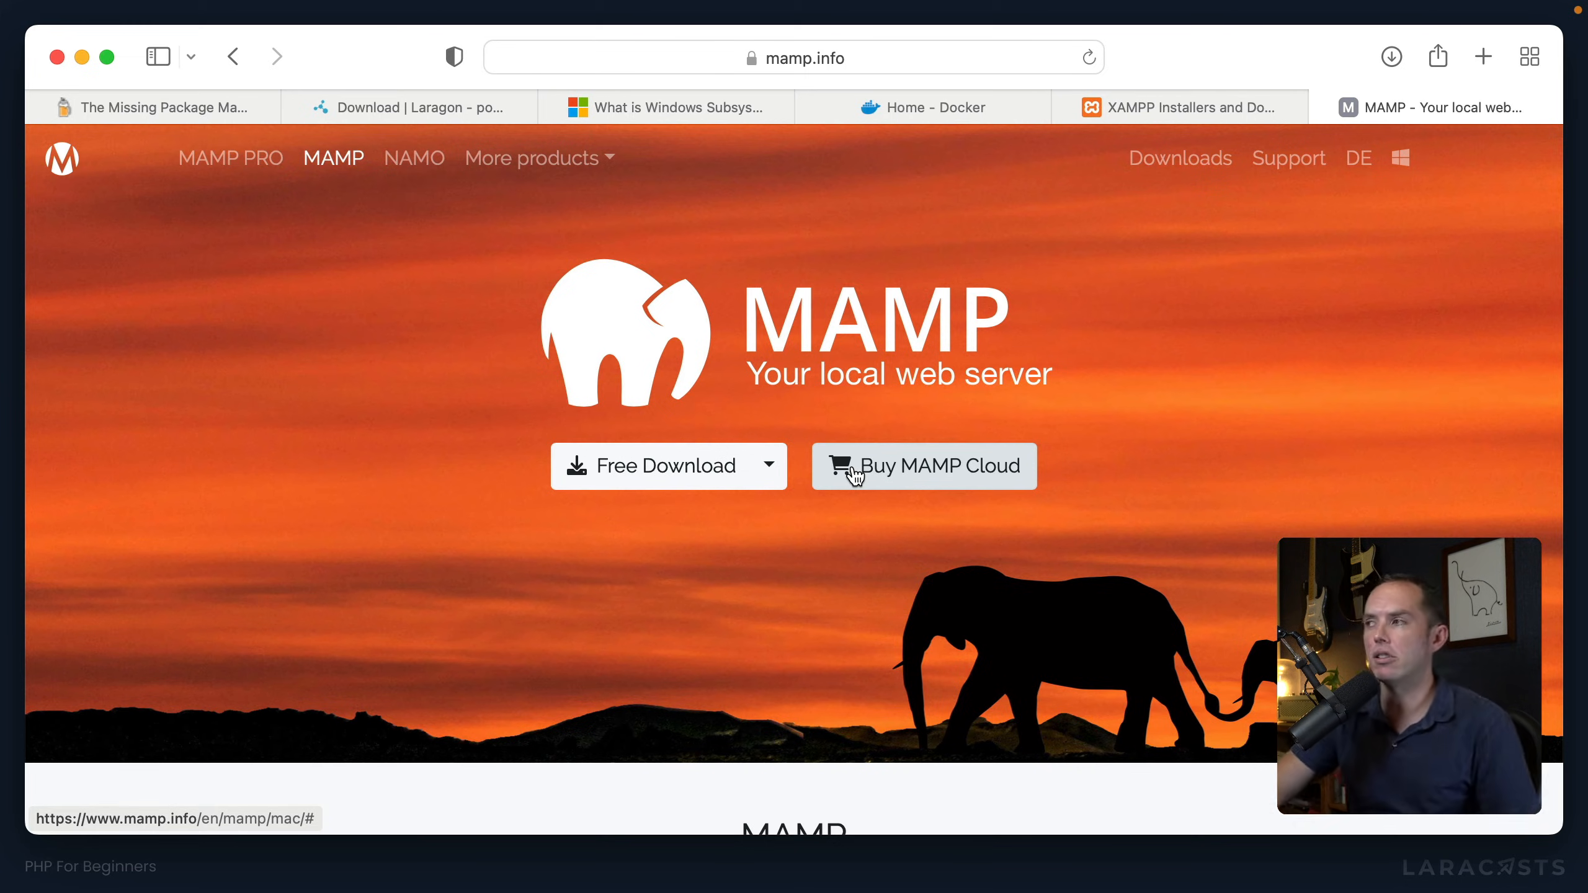
mouse_move(1084, 387)
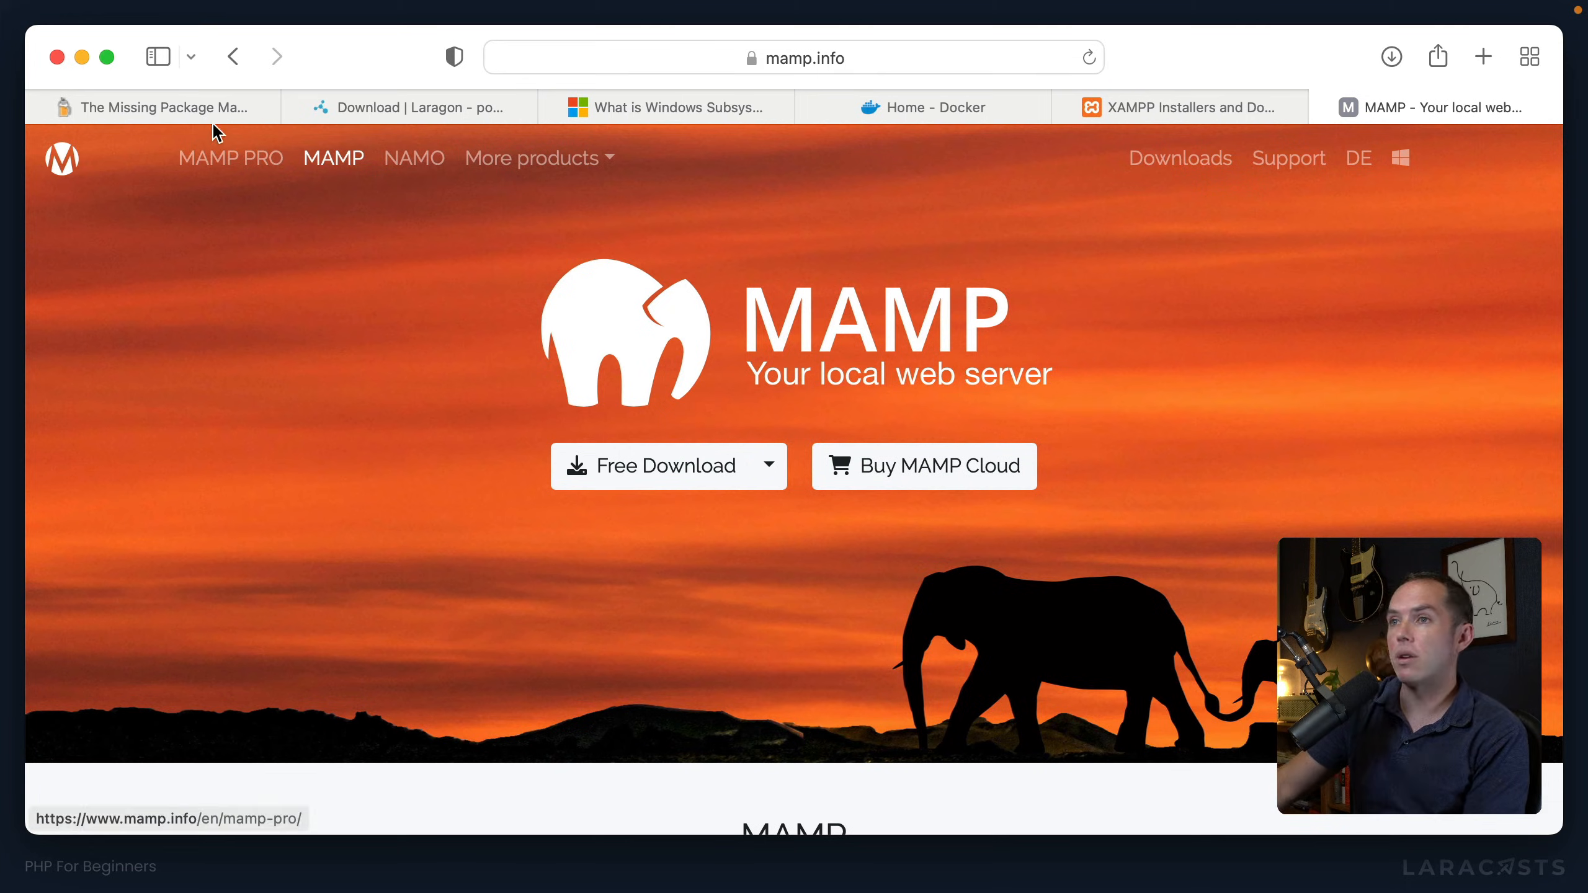
Step: Revisit the Homebrew, Laragon and MAMP pages, typing 'ysql' in the terminal, before reaching TablePlus
click(157, 107)
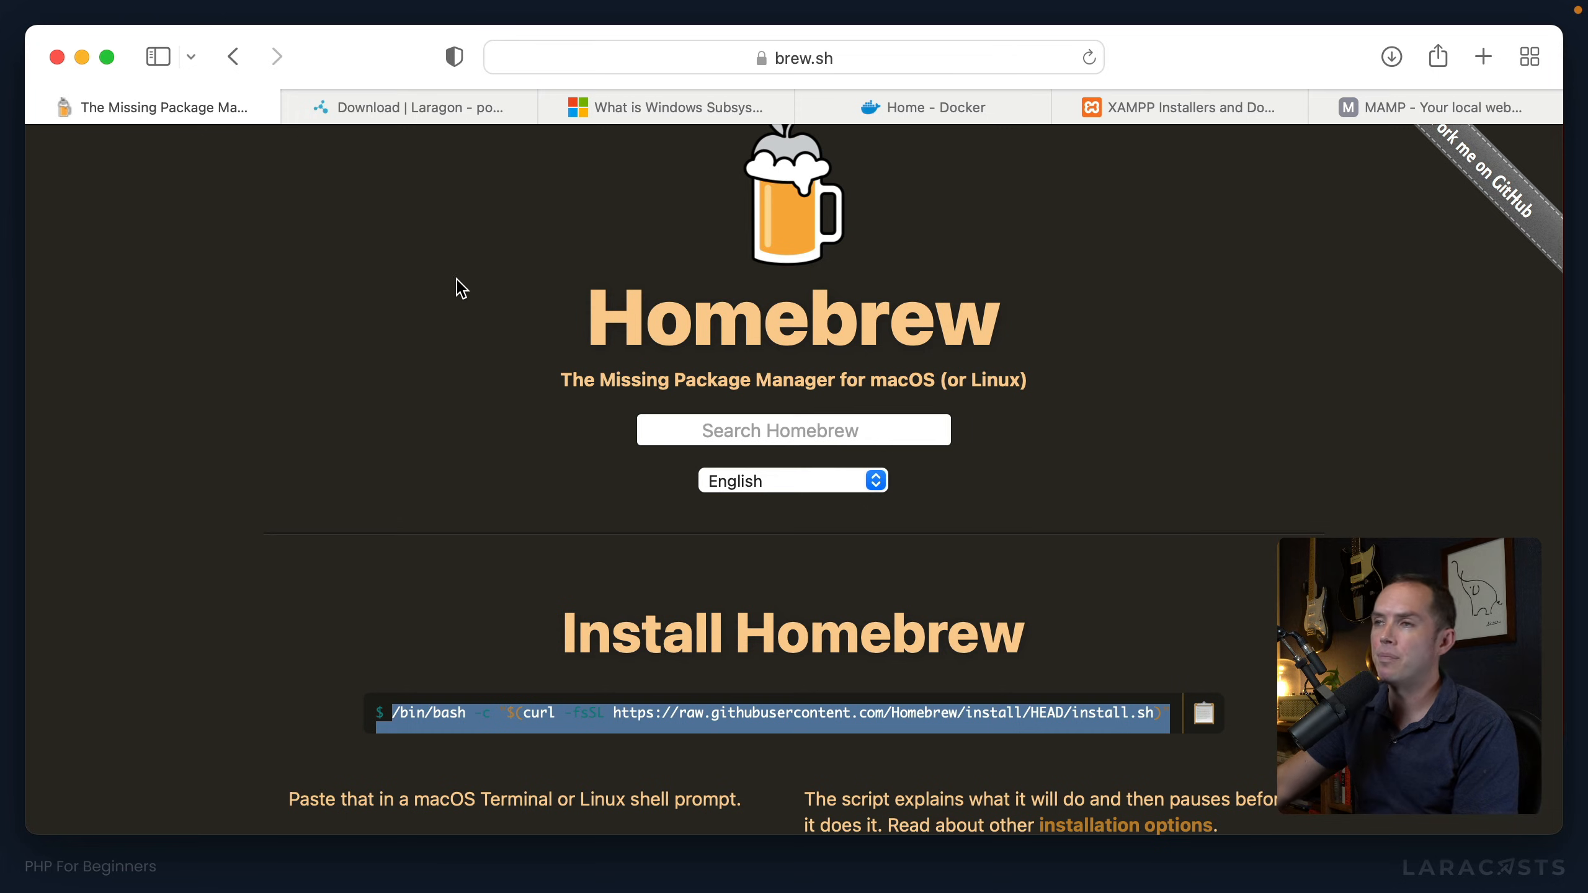
click(411, 106)
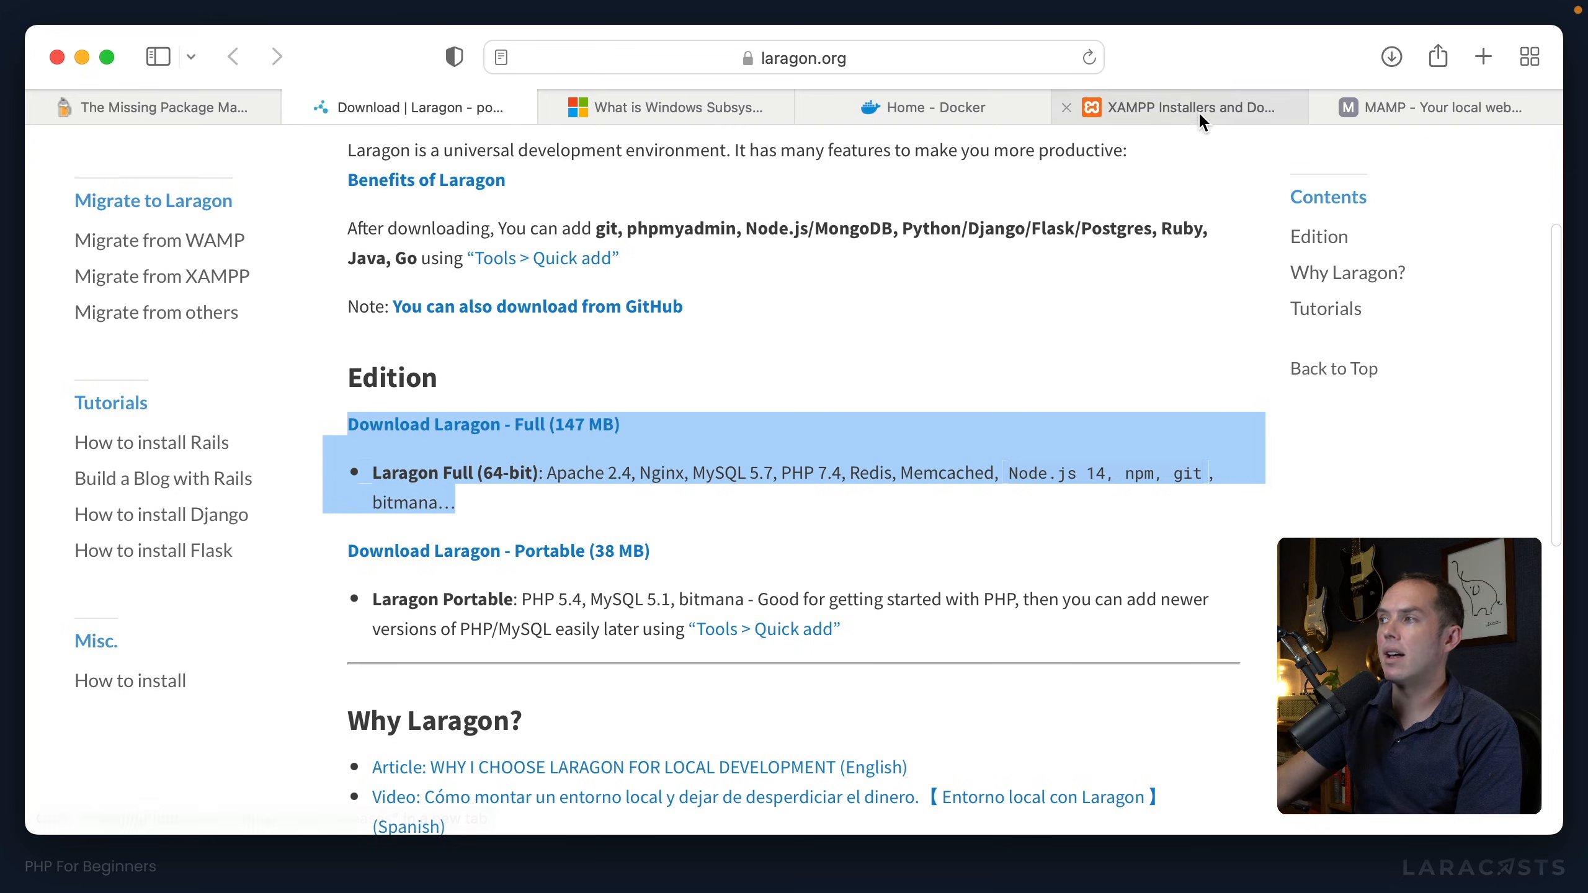
click(1438, 108)
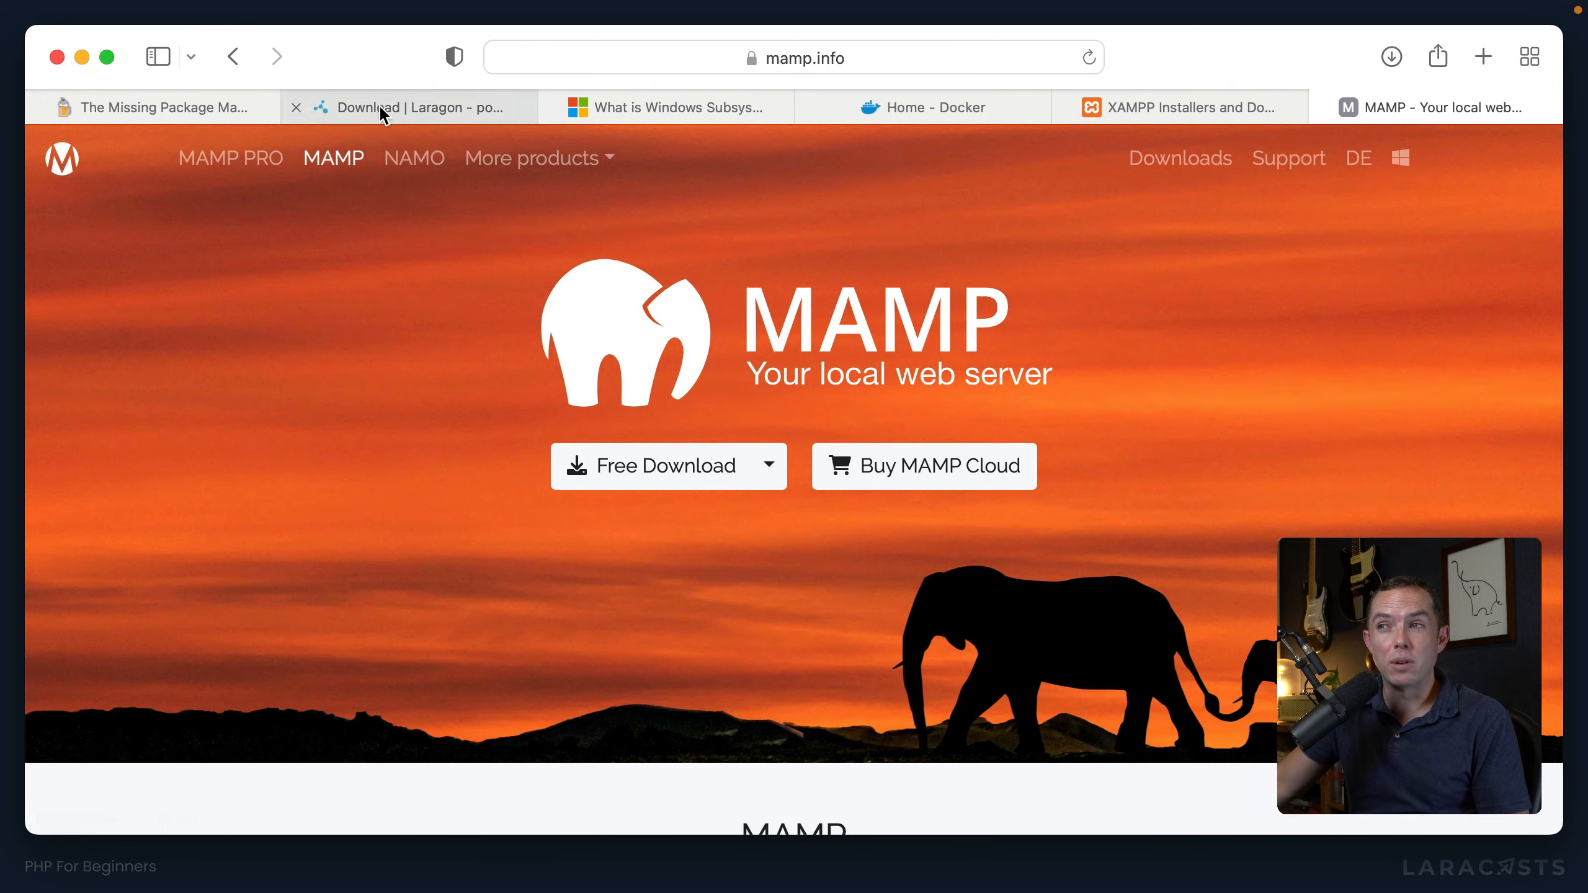
click(416, 108)
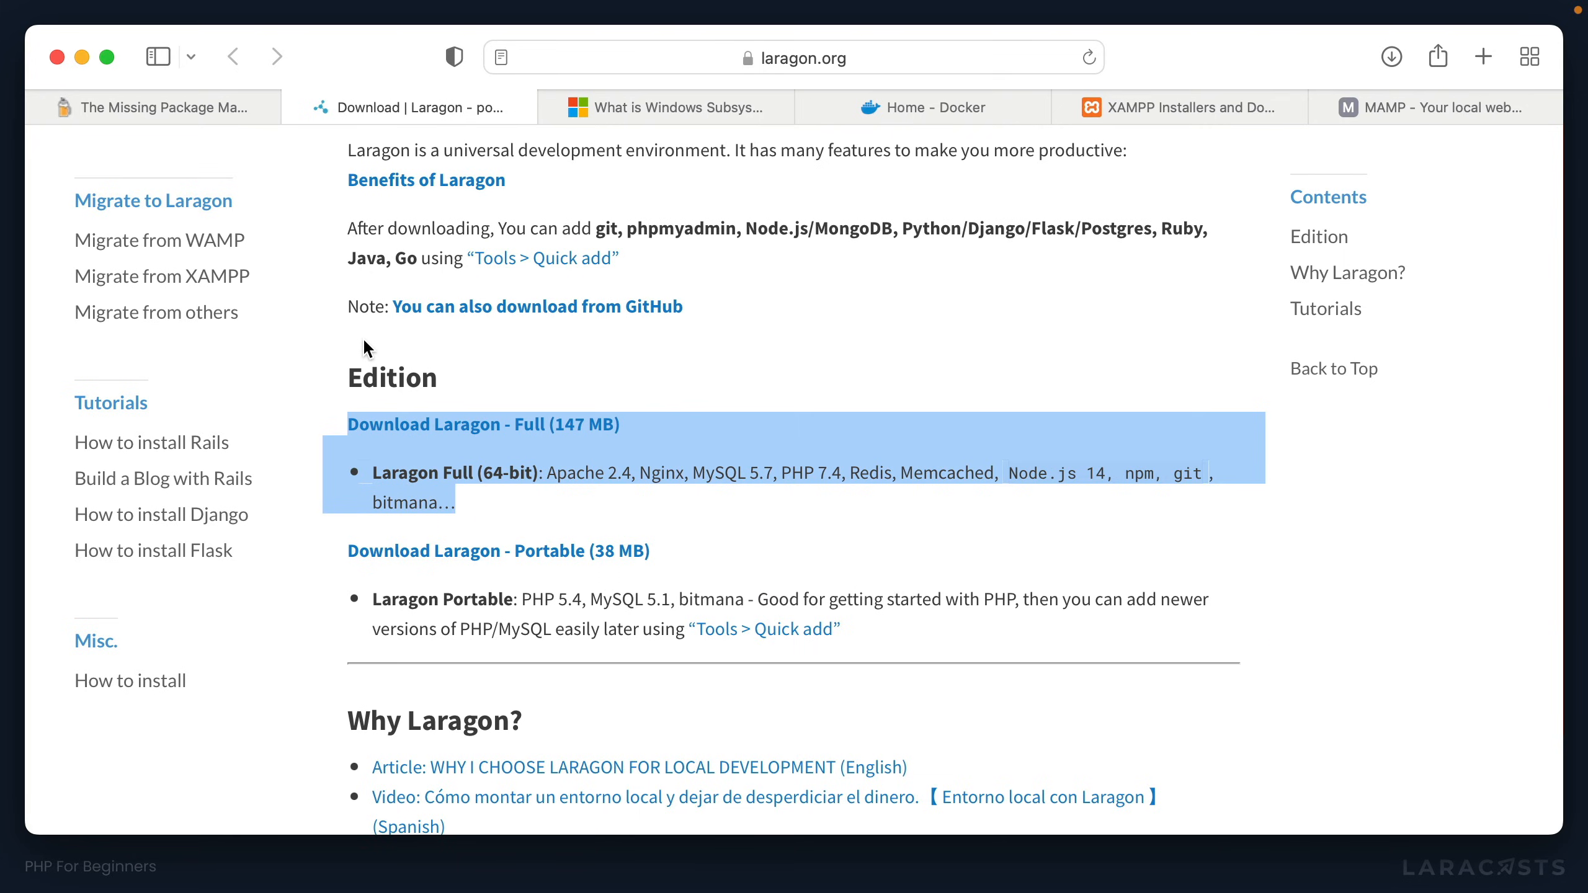
mouse_move(1227, 467)
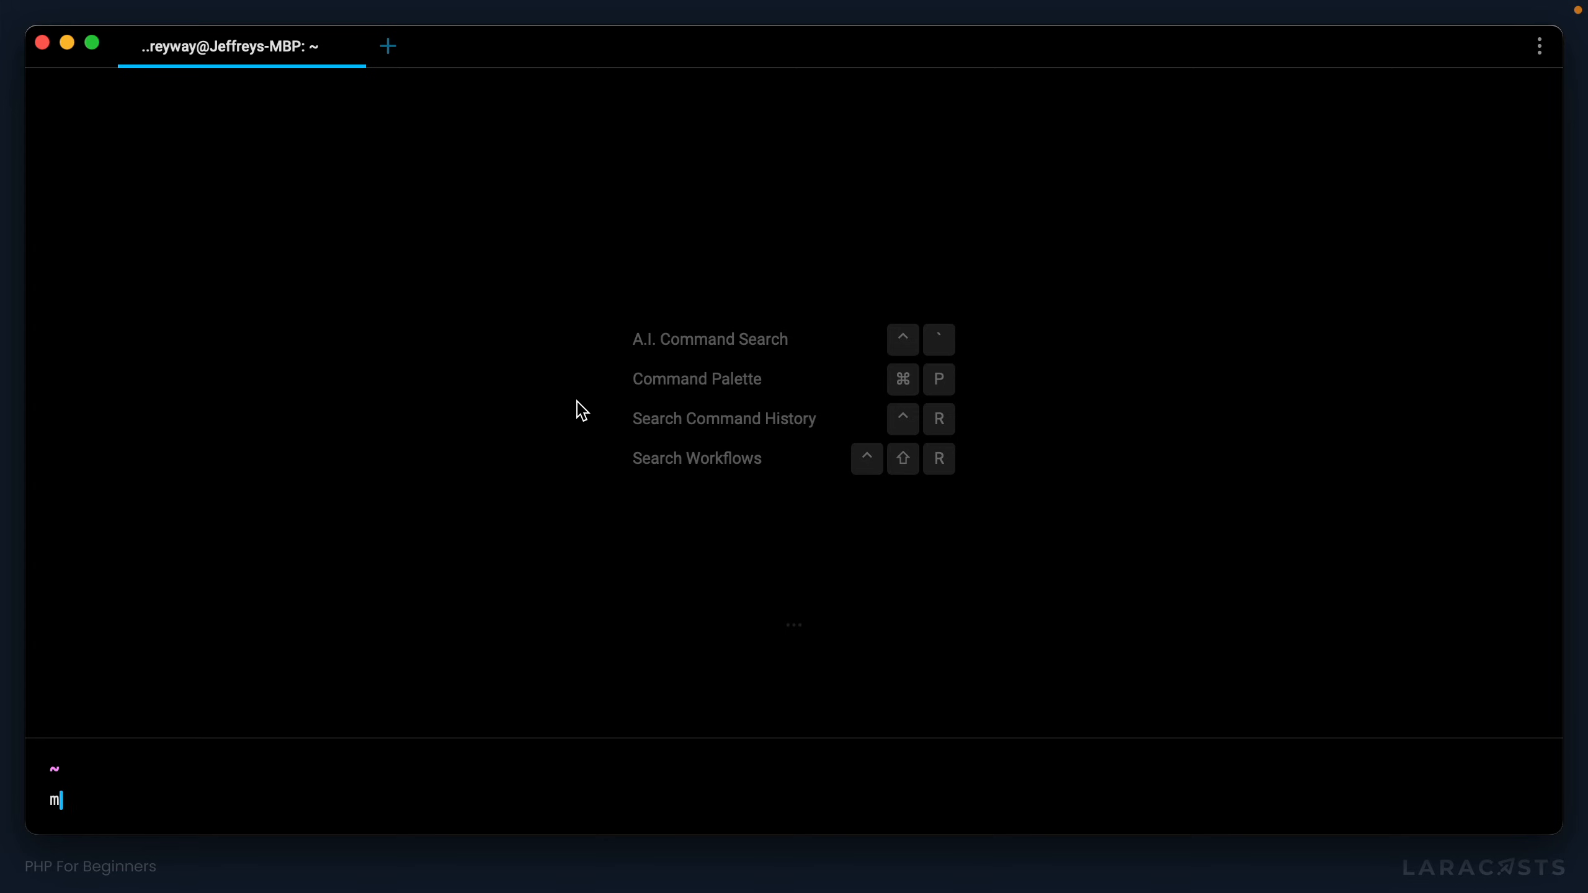
text(ysql)
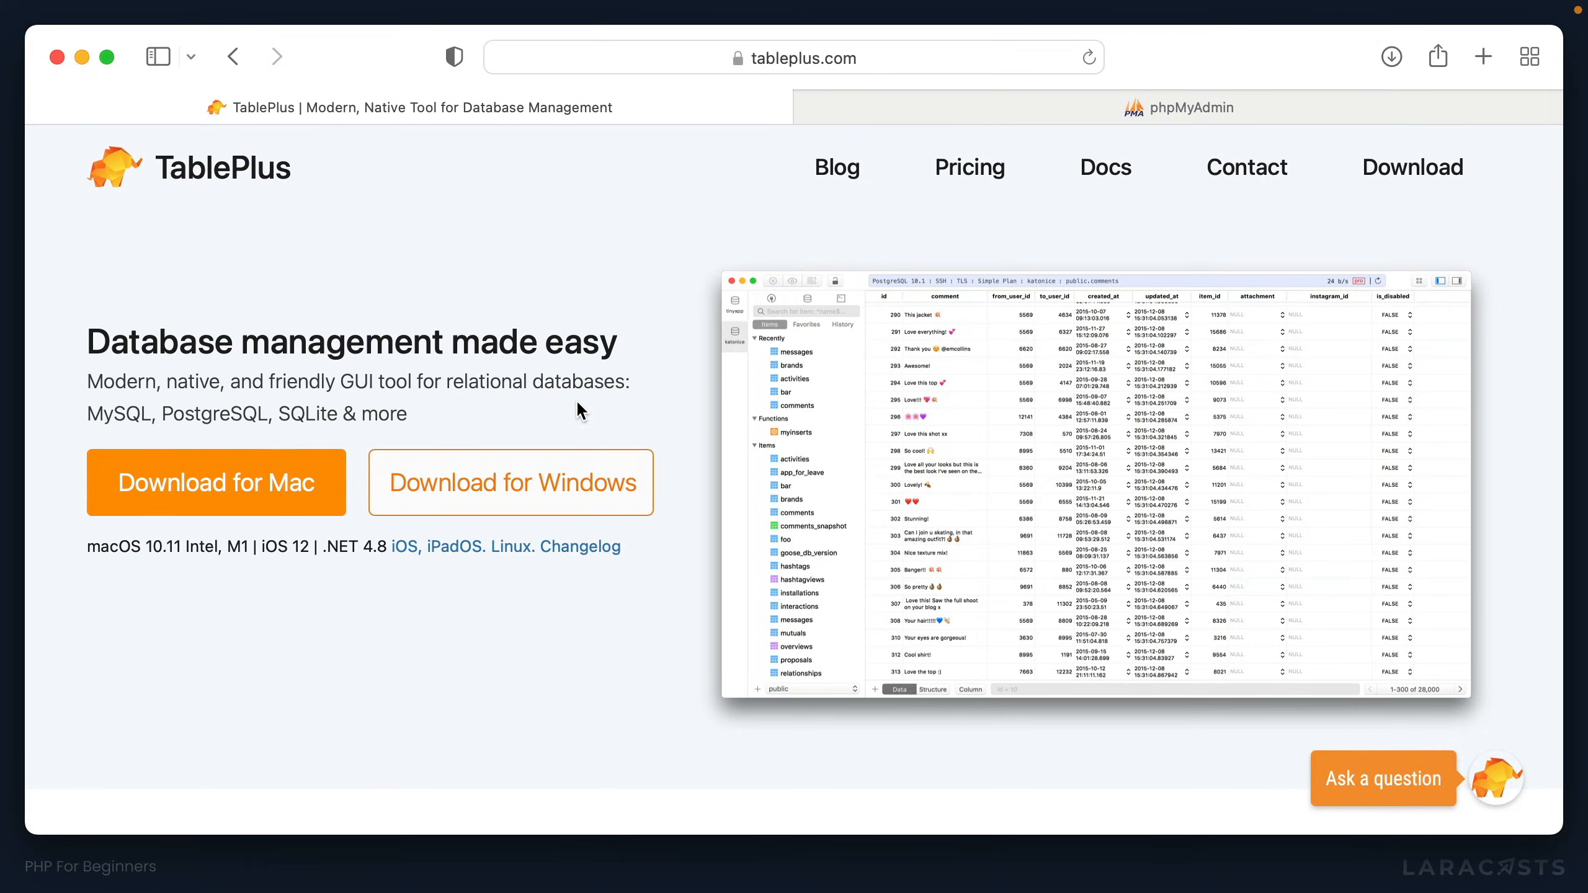
mouse_move(581, 407)
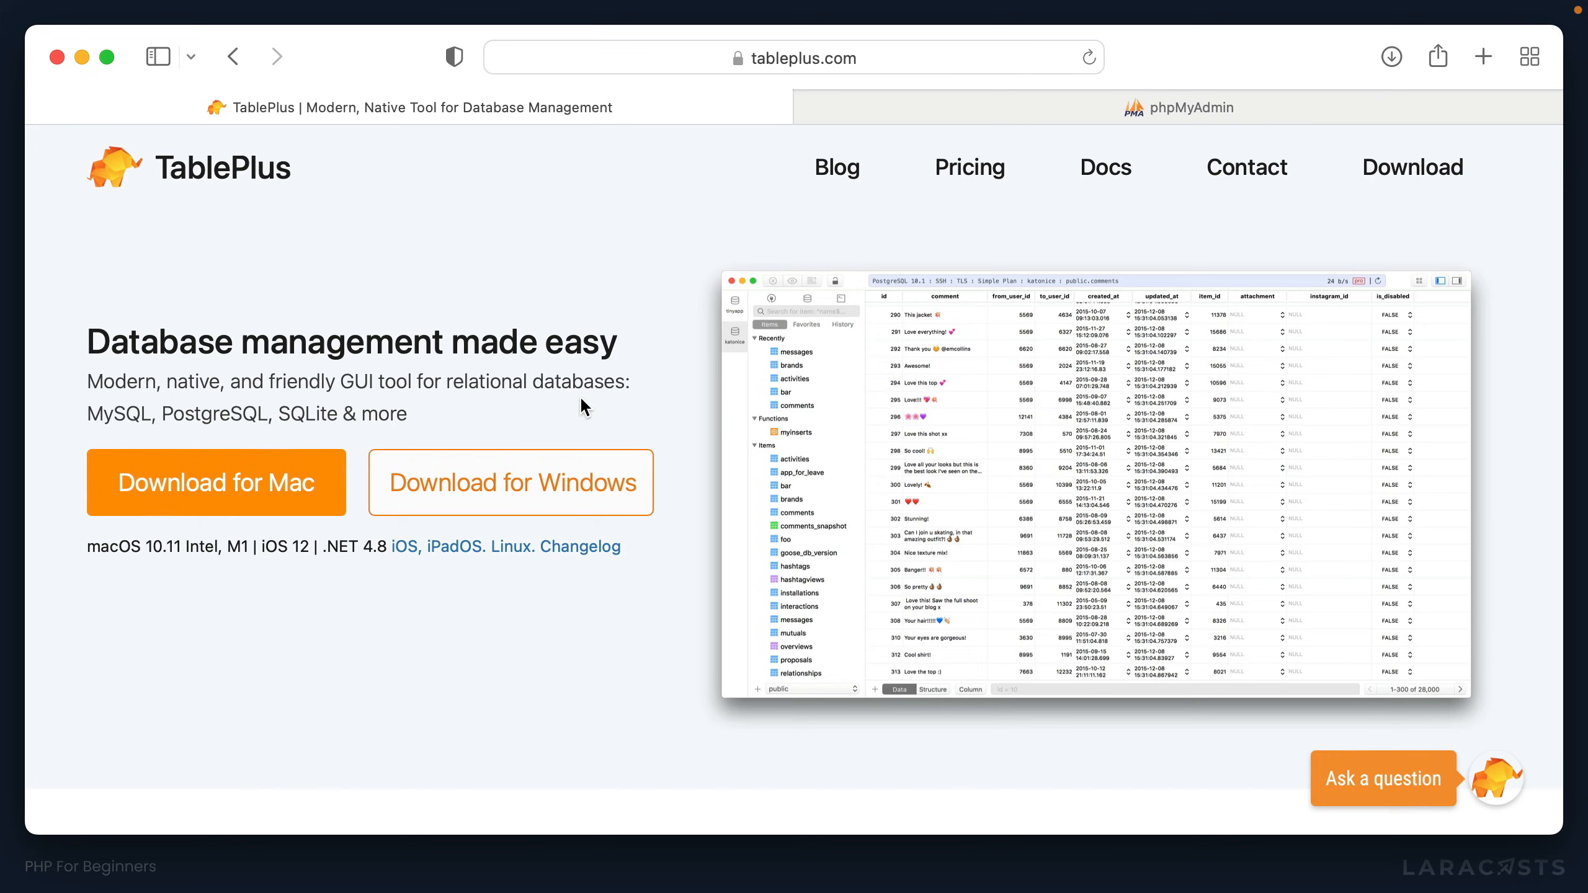
mouse_move(769, 356)
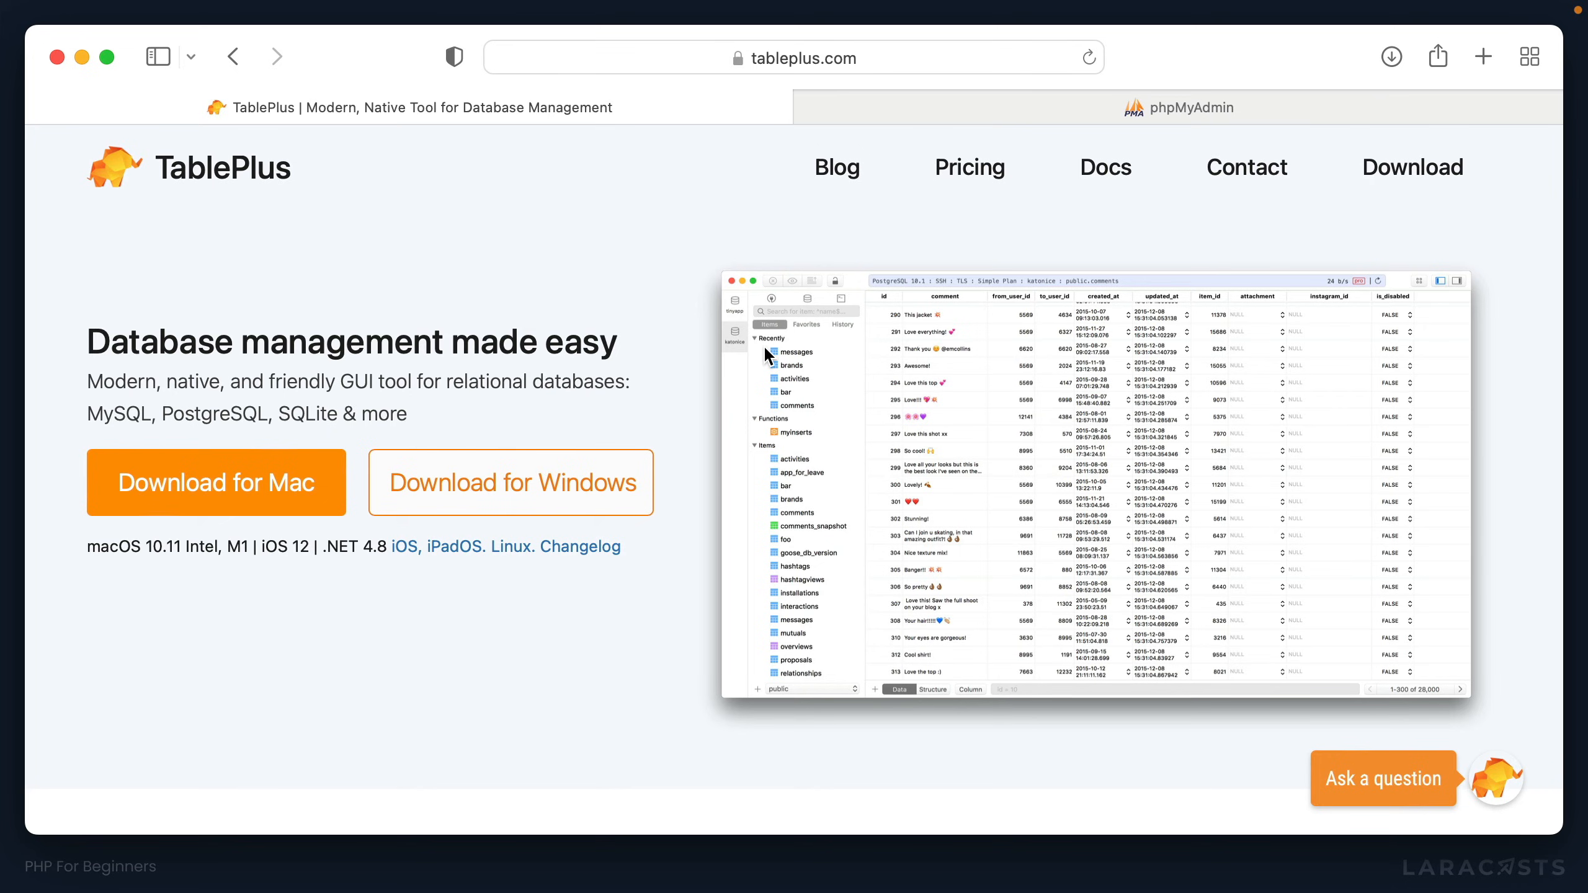
mouse_move(646, 350)
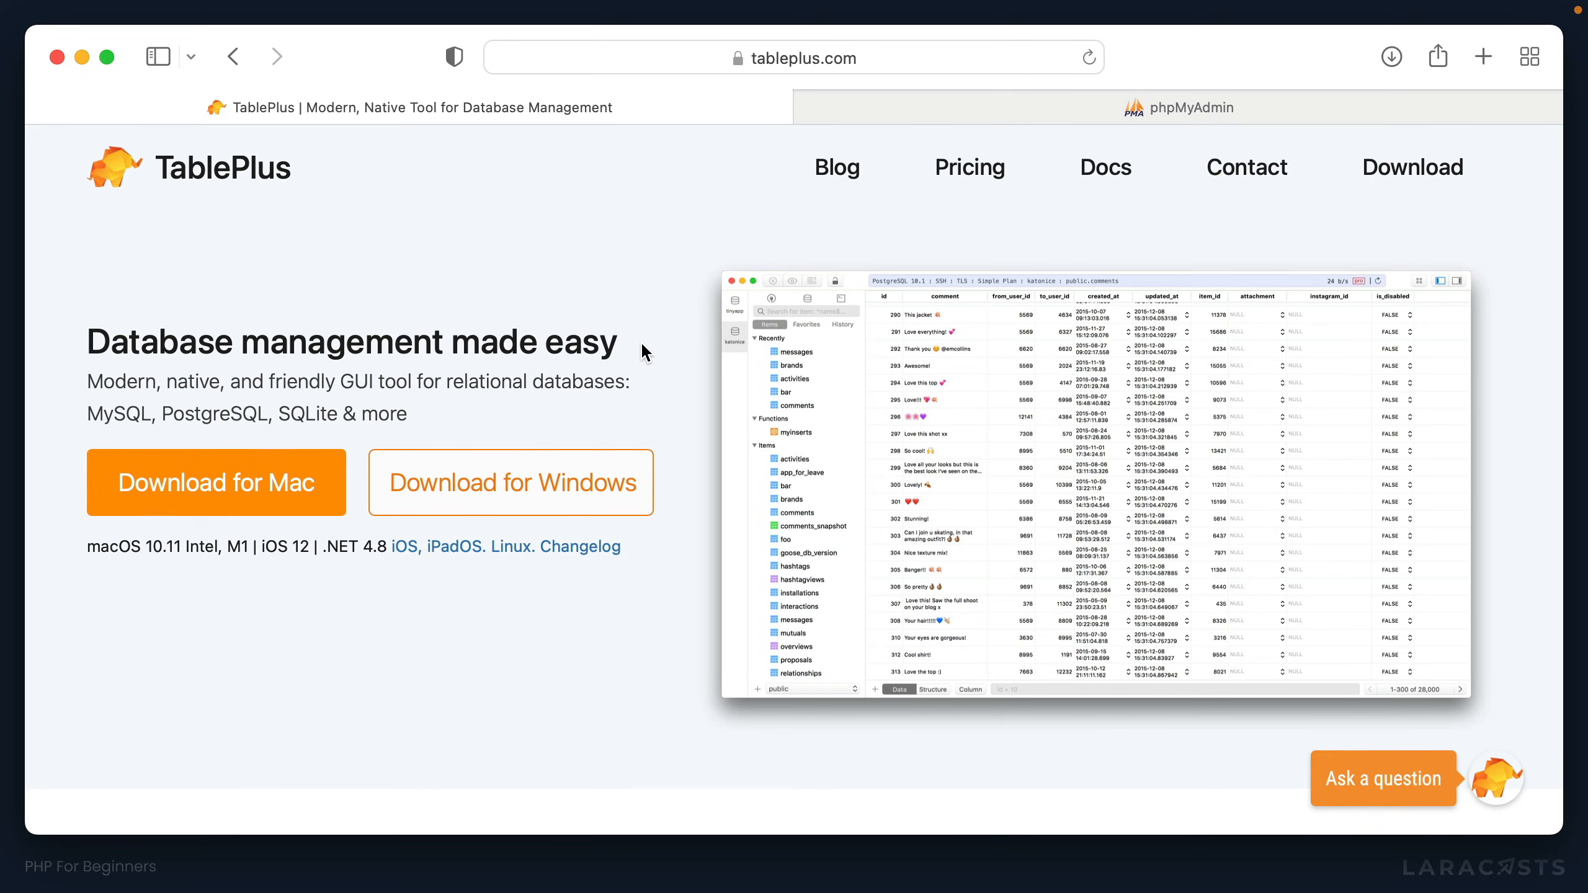
mouse_move(531, 353)
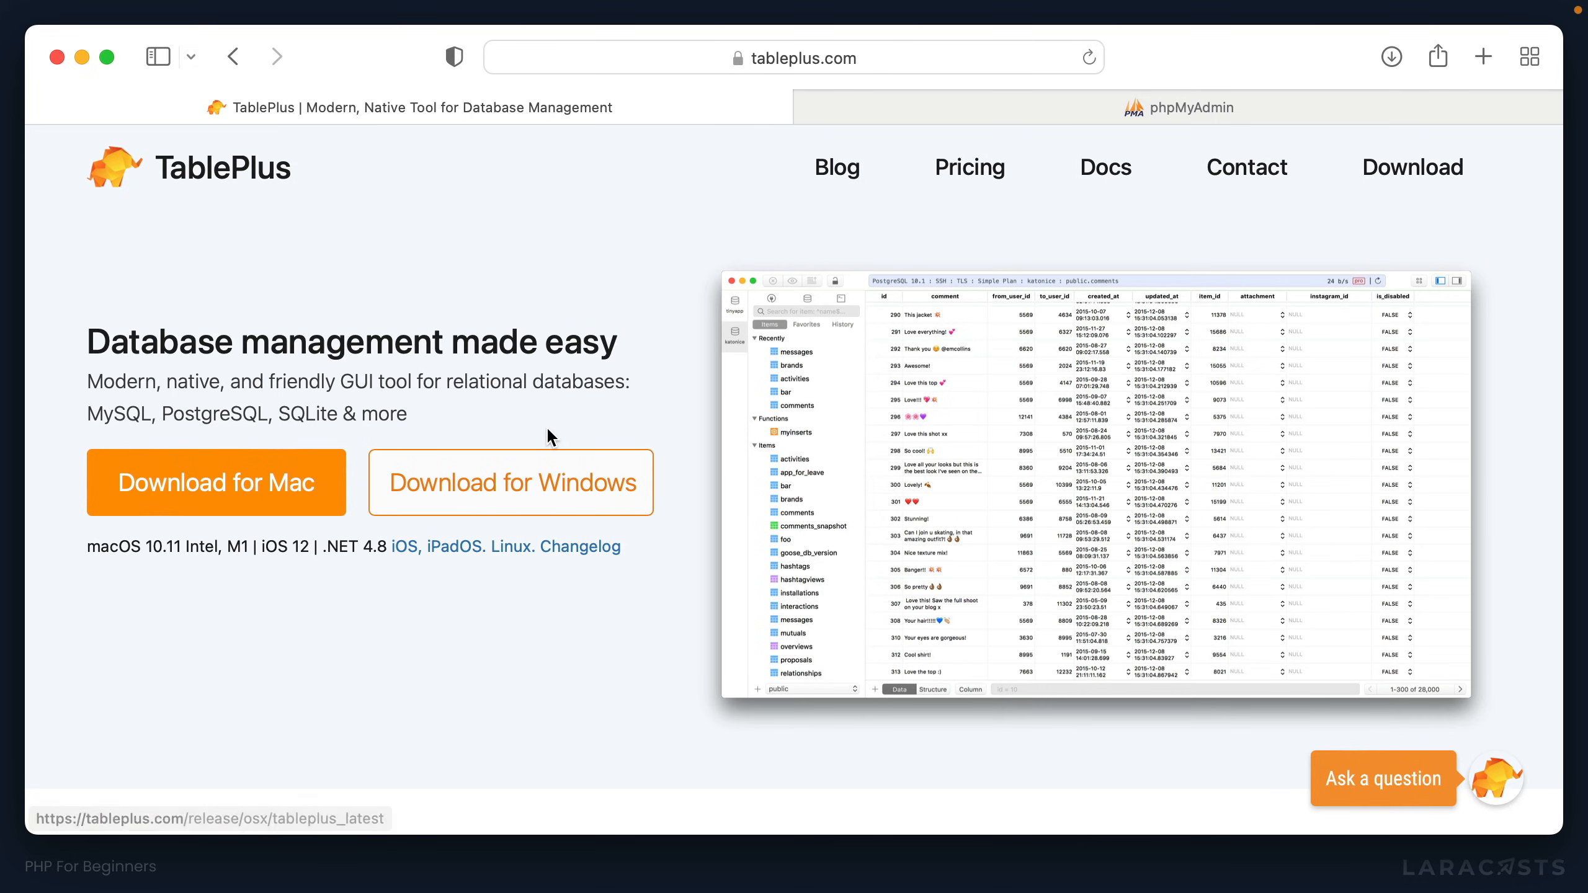
mouse_move(511, 547)
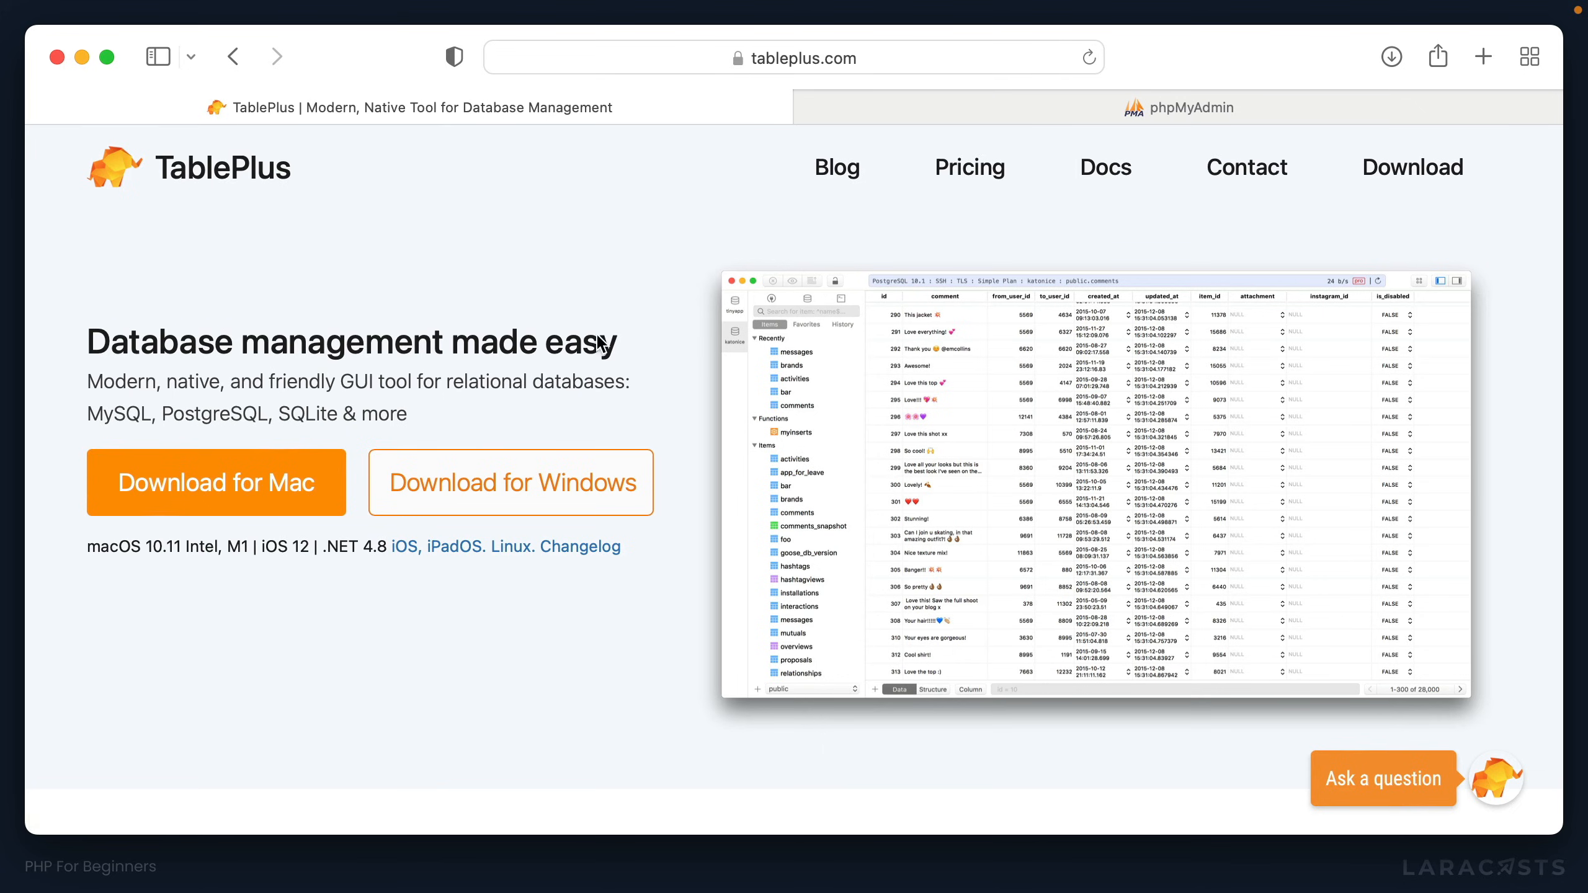
mouse_move(1247, 168)
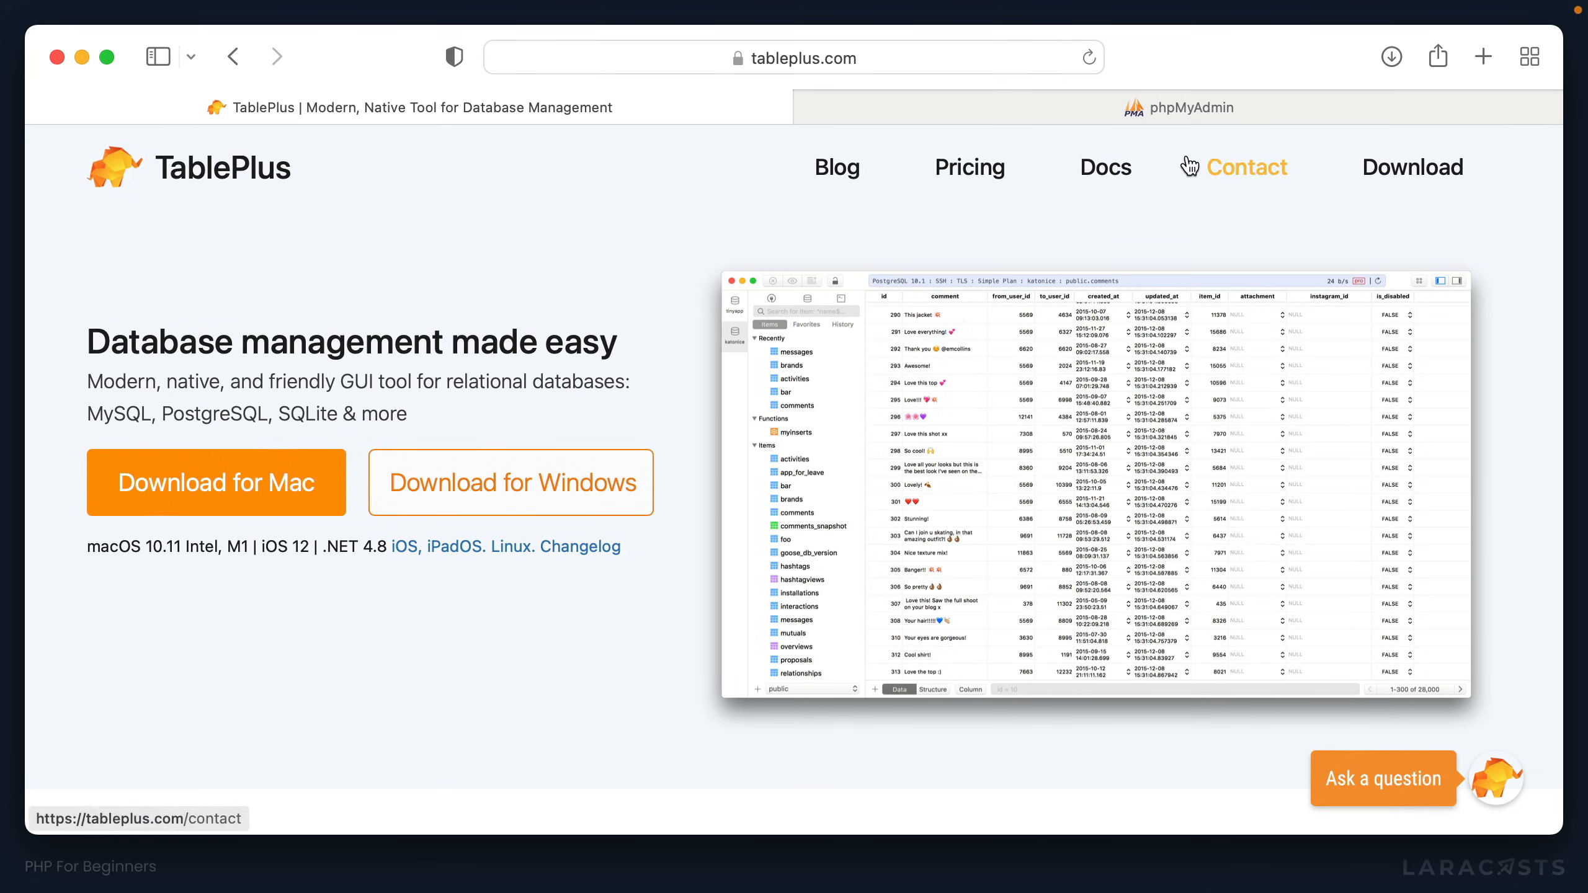
Step: Move from the TablePlus homepage to the phpMyAdmin project homepage
click(1180, 108)
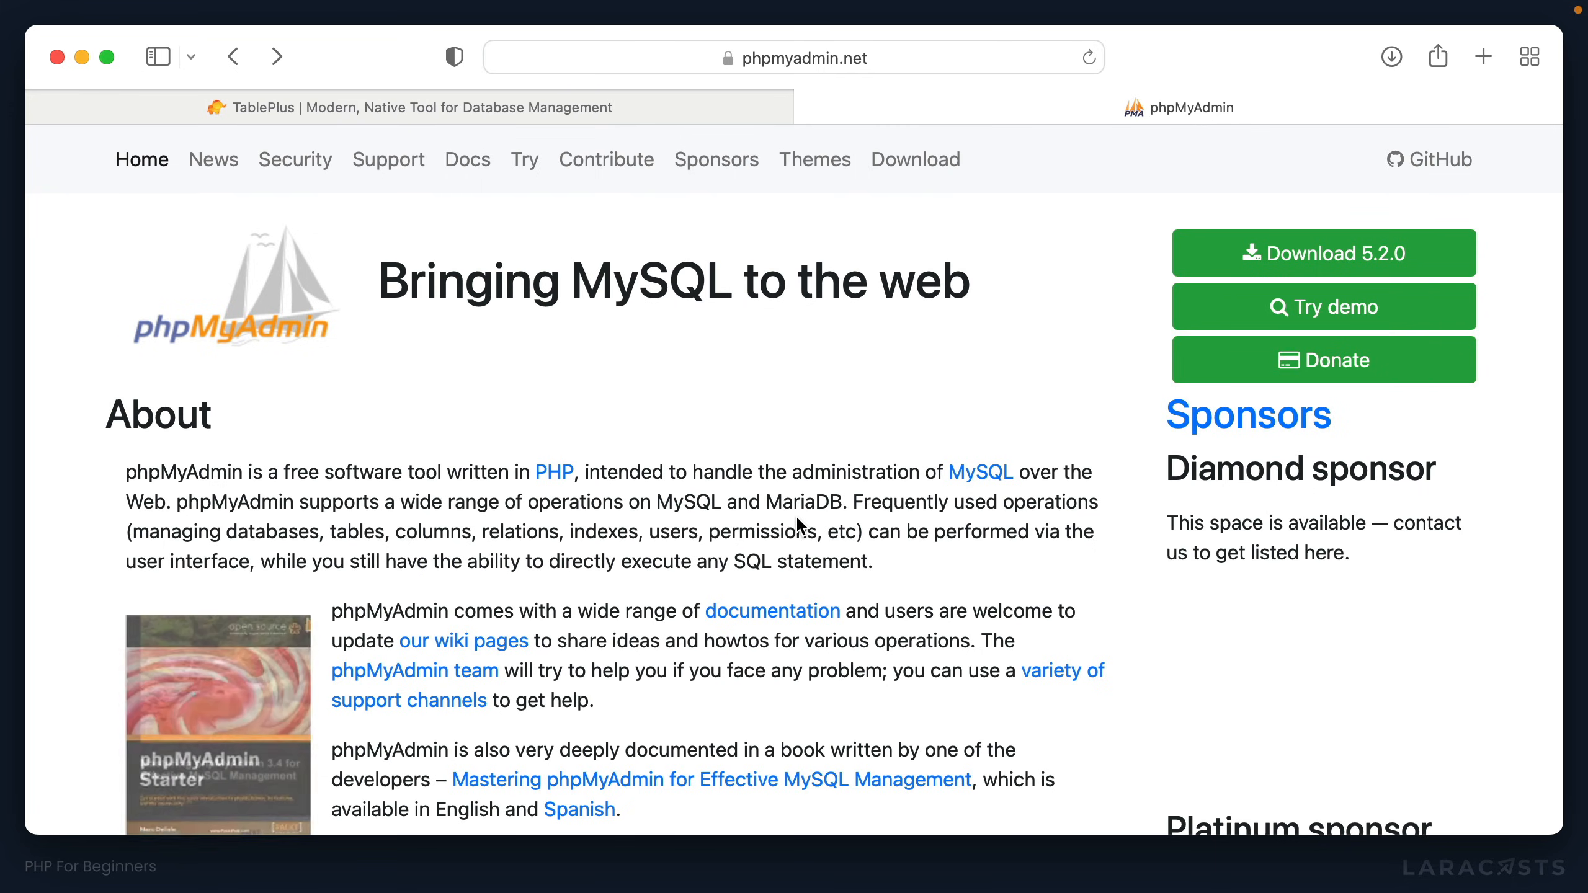
mouse_move(1323, 306)
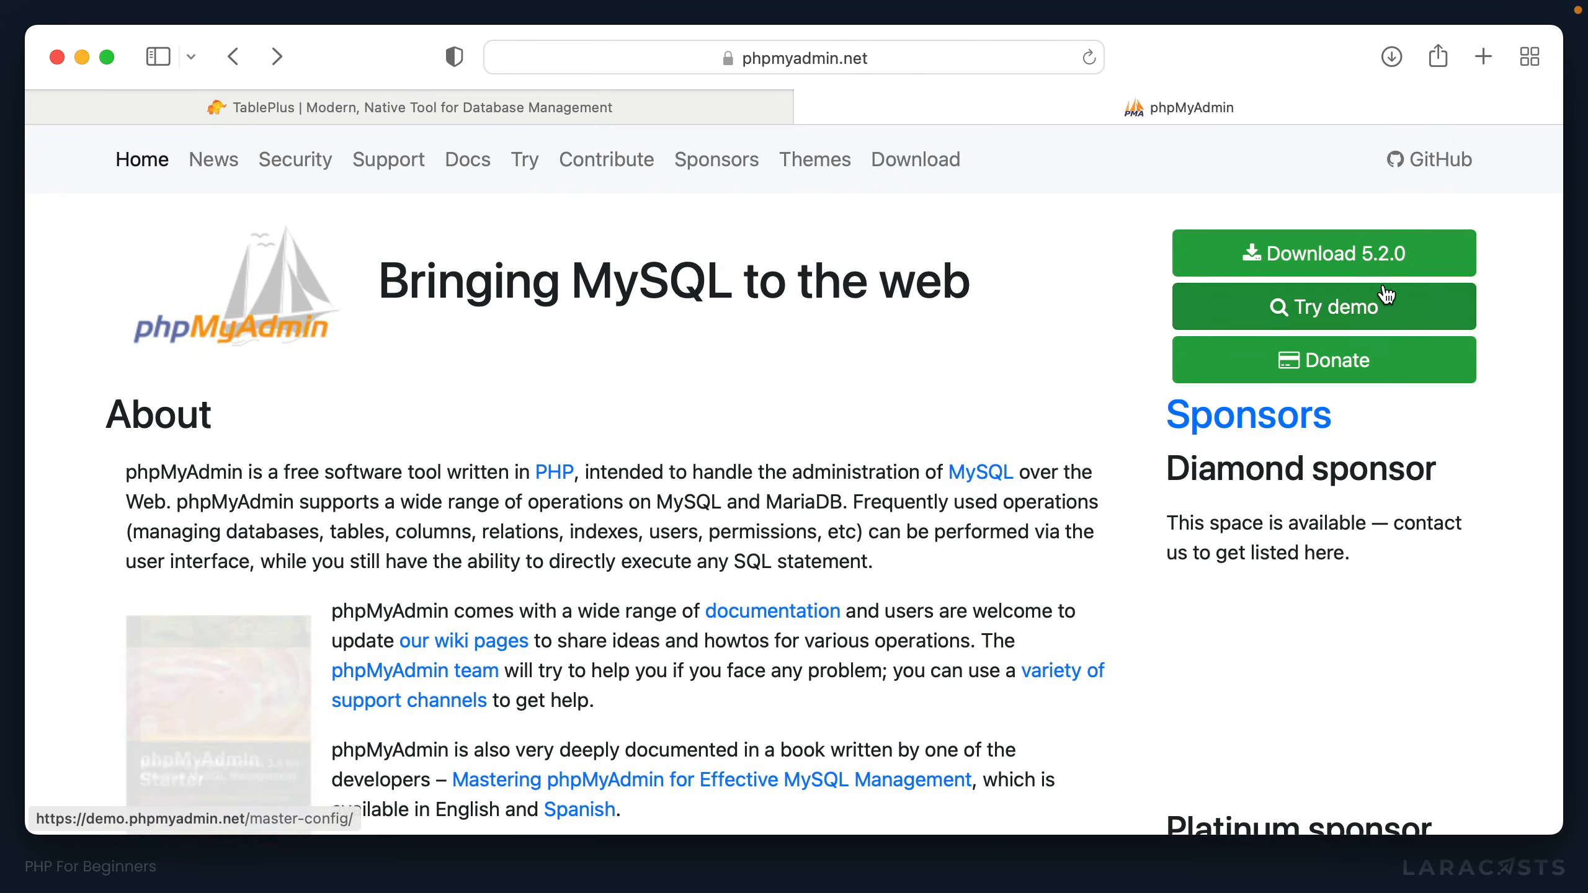
Step: Launch the online phpMyAdmin demo via 'Try demo' on phpmyadmin.net
click(1322, 306)
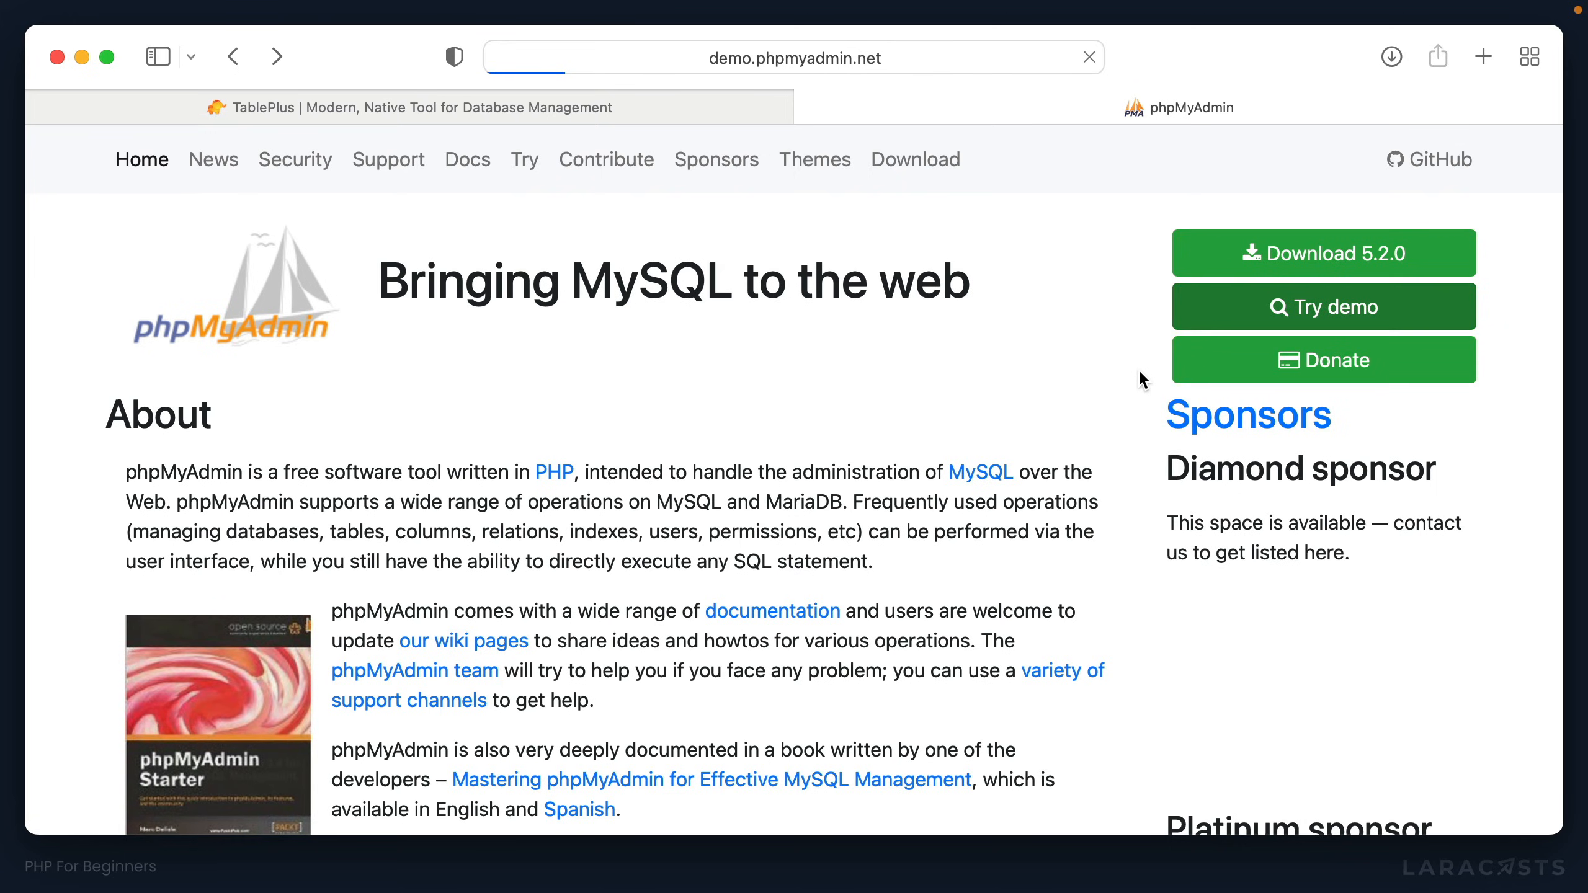